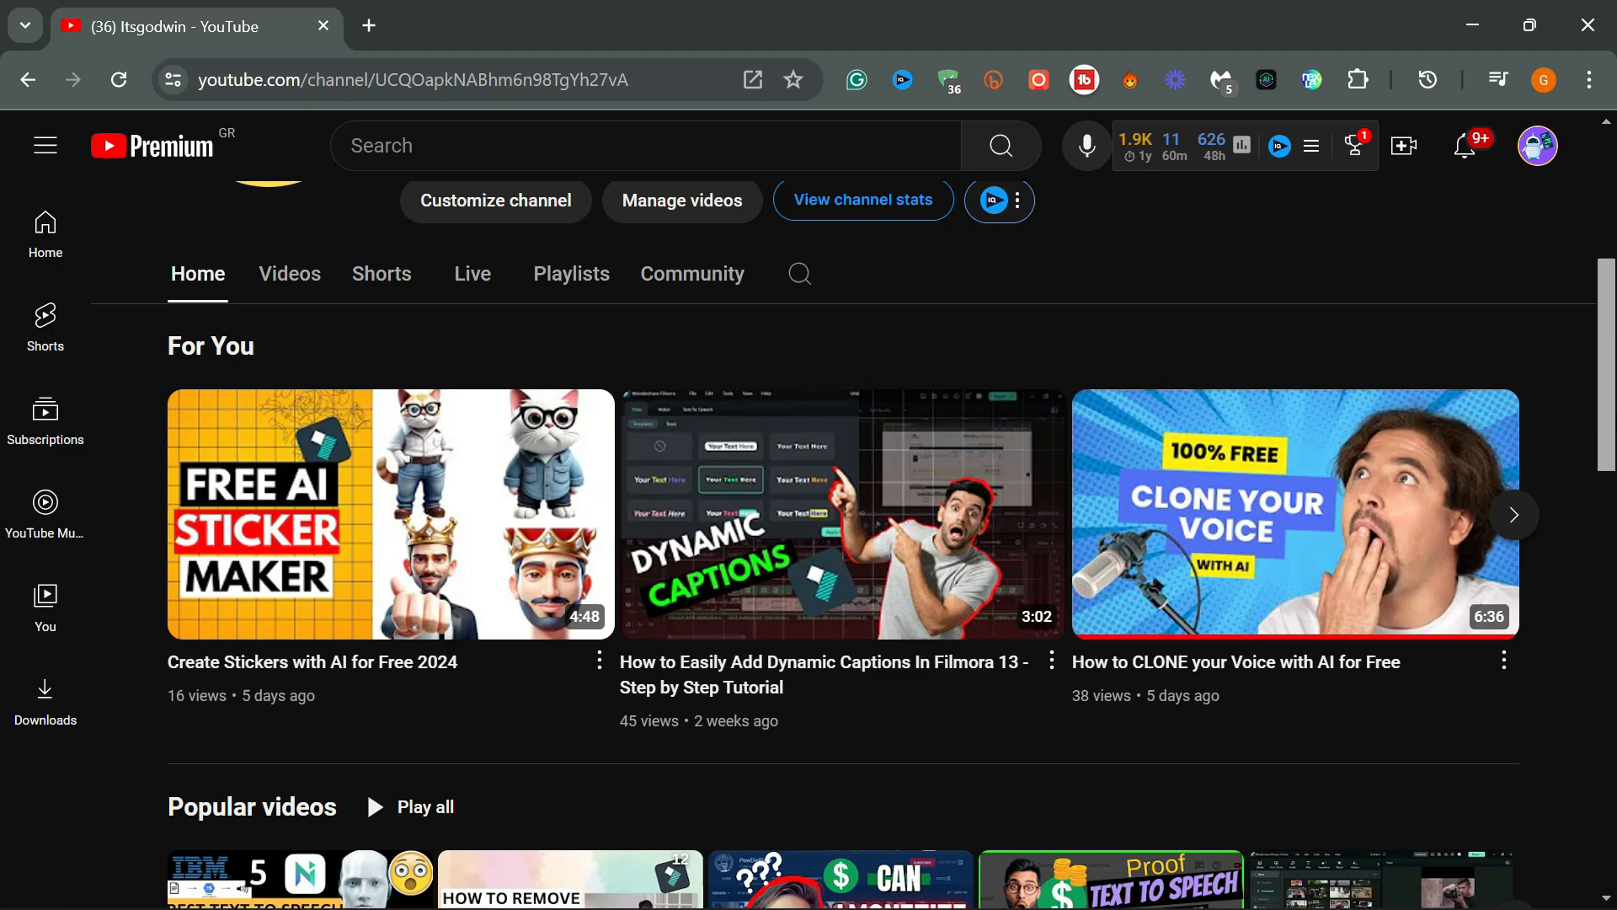
{"action": "mouse_move", "coordinate": [1593, 64]}
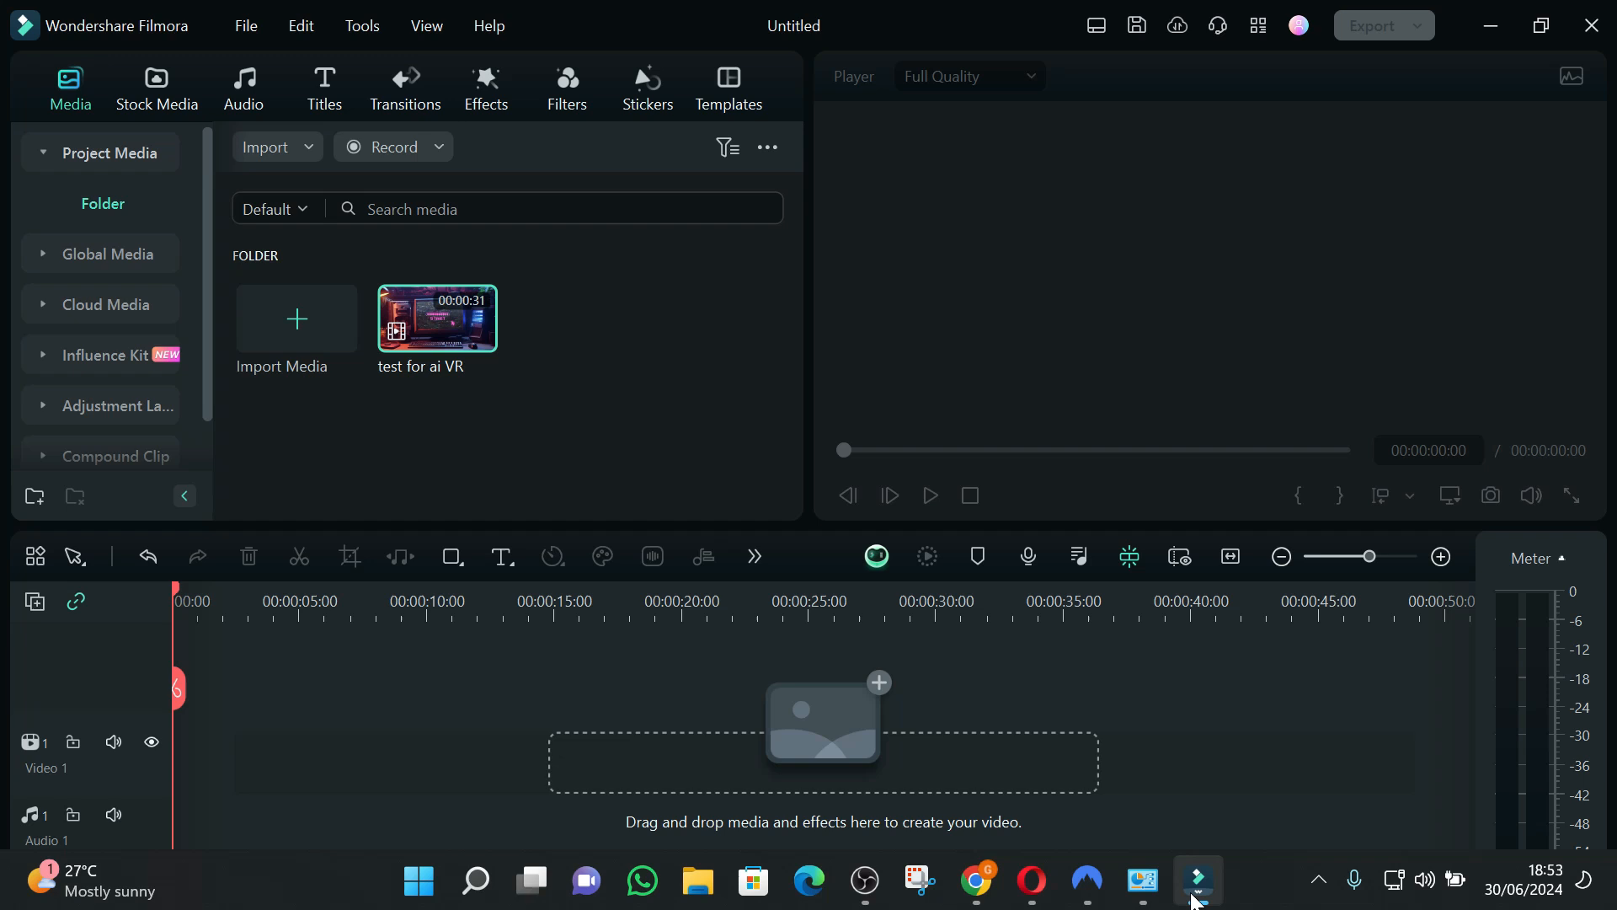
{"action": "mouse_move", "coordinate": [495, 400]}
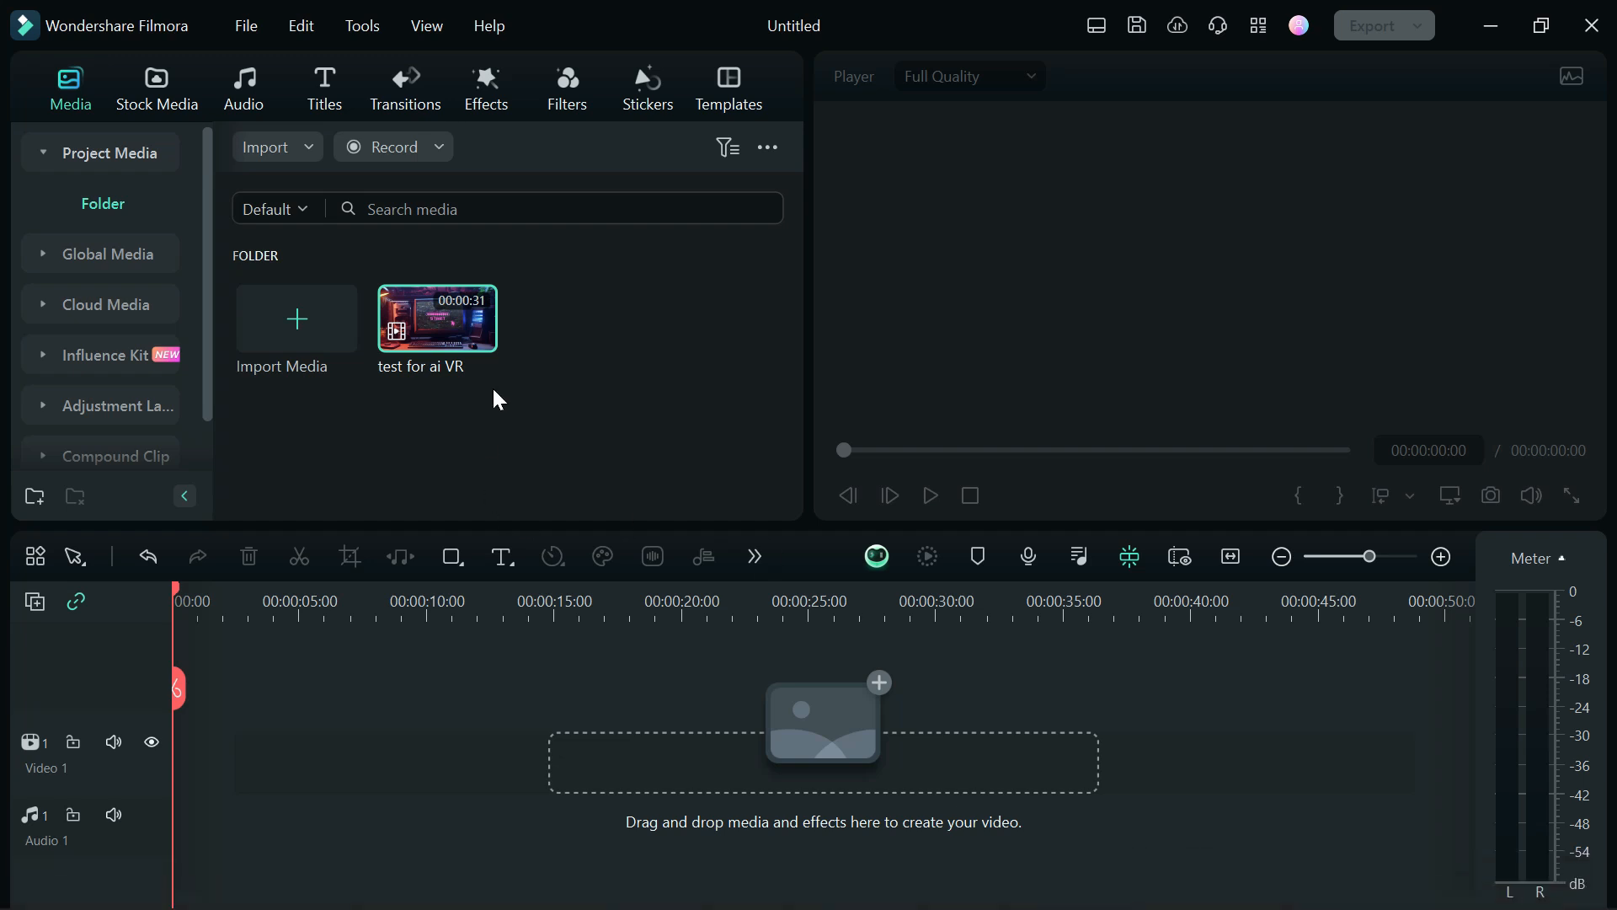
- Place the 'test for ai VR' clip on the timeline and run AI Vocal Remover on it
{"action": "left_click_drag", "start_coordinate": [437, 317], "coordinate": [578, 753]}
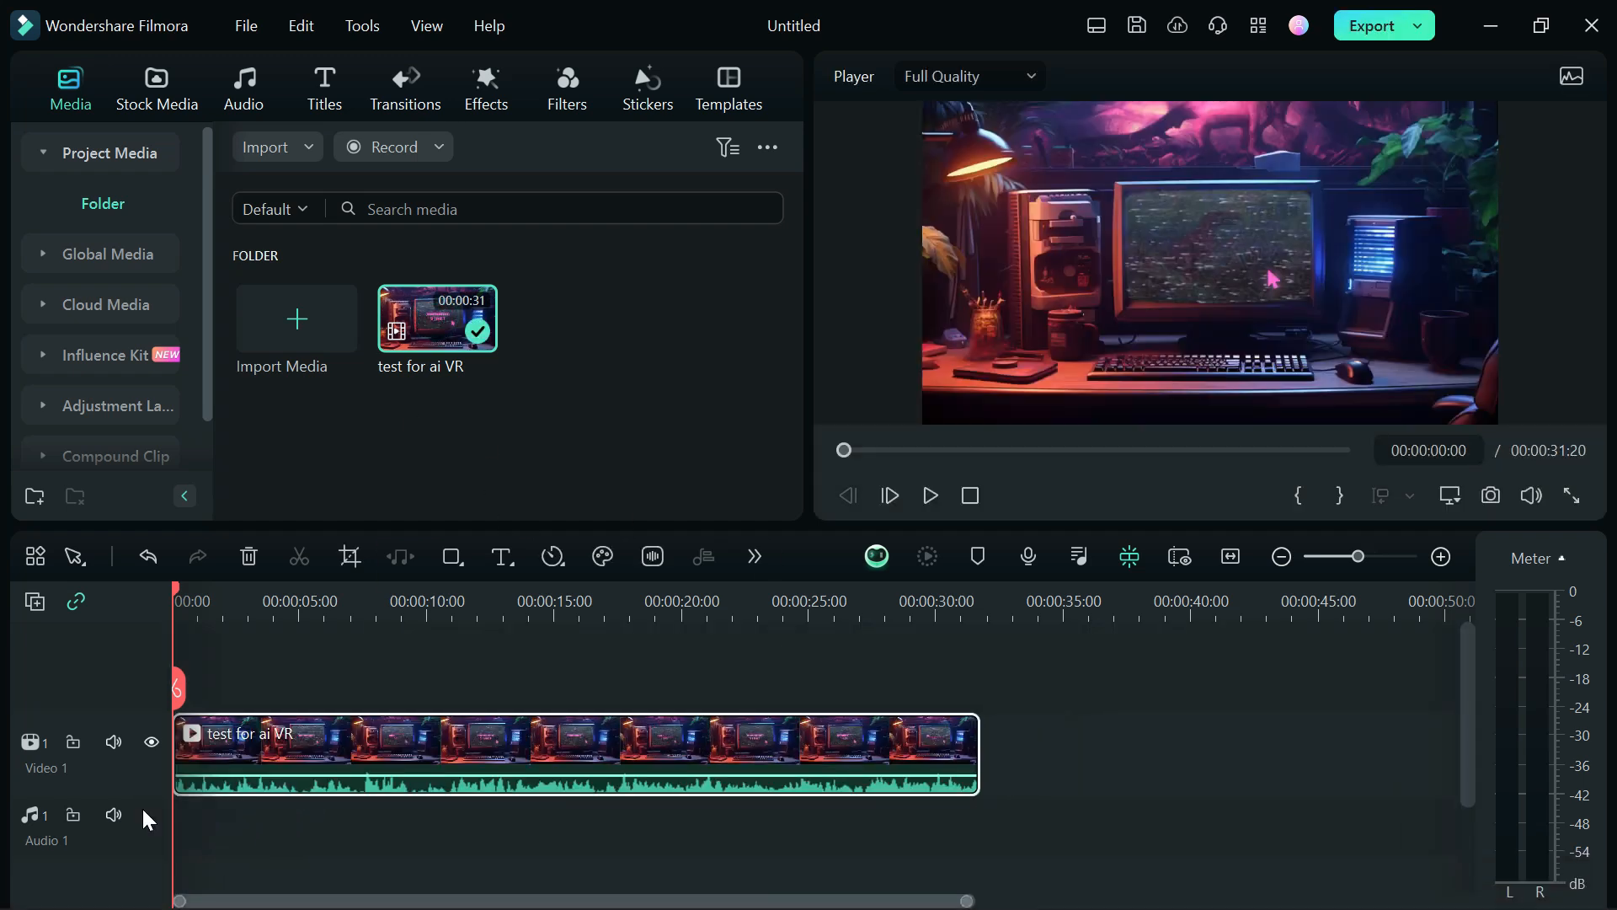
{"action": "right_click", "coordinate": [500, 753]}
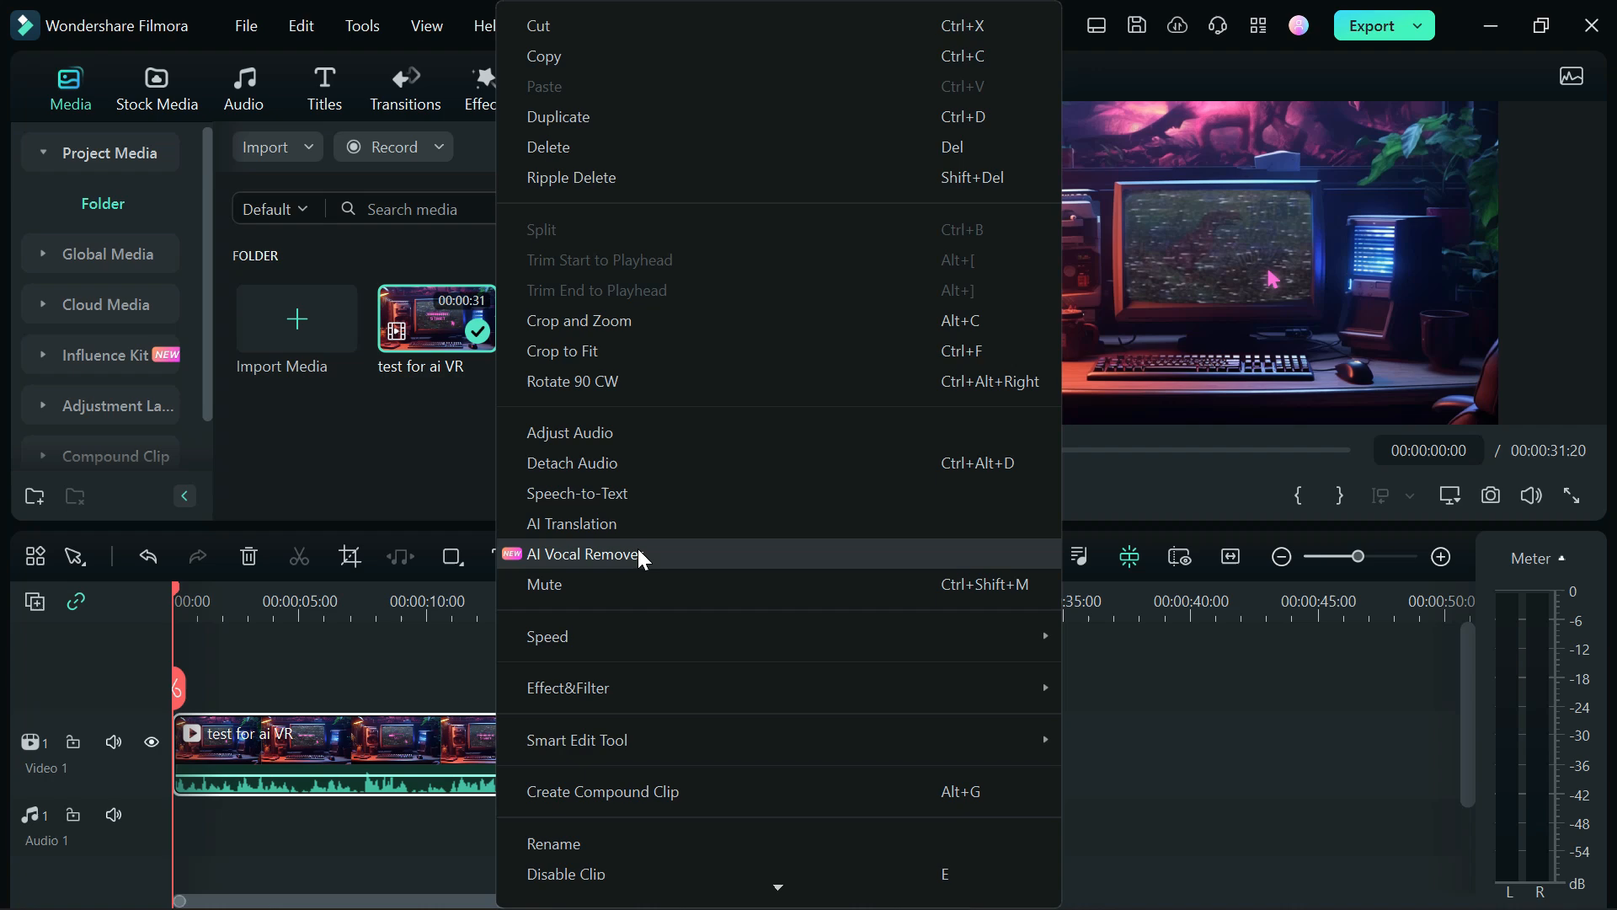
{"action": "left_click", "coordinate": [583, 555]}
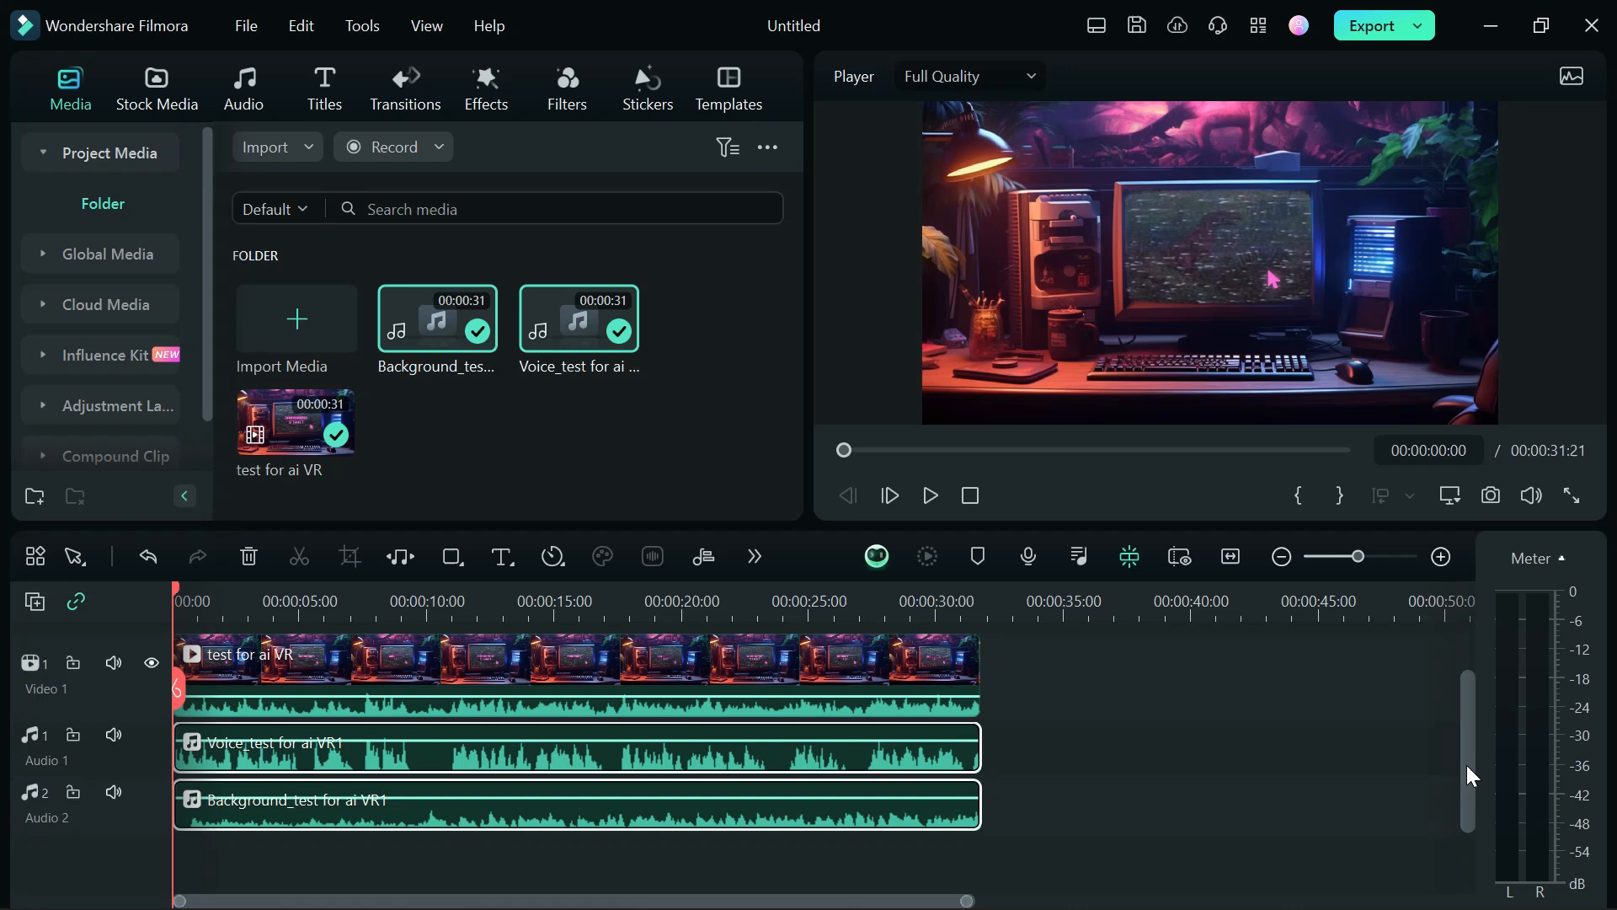
{"action": "mouse_move", "coordinate": [765, 767]}
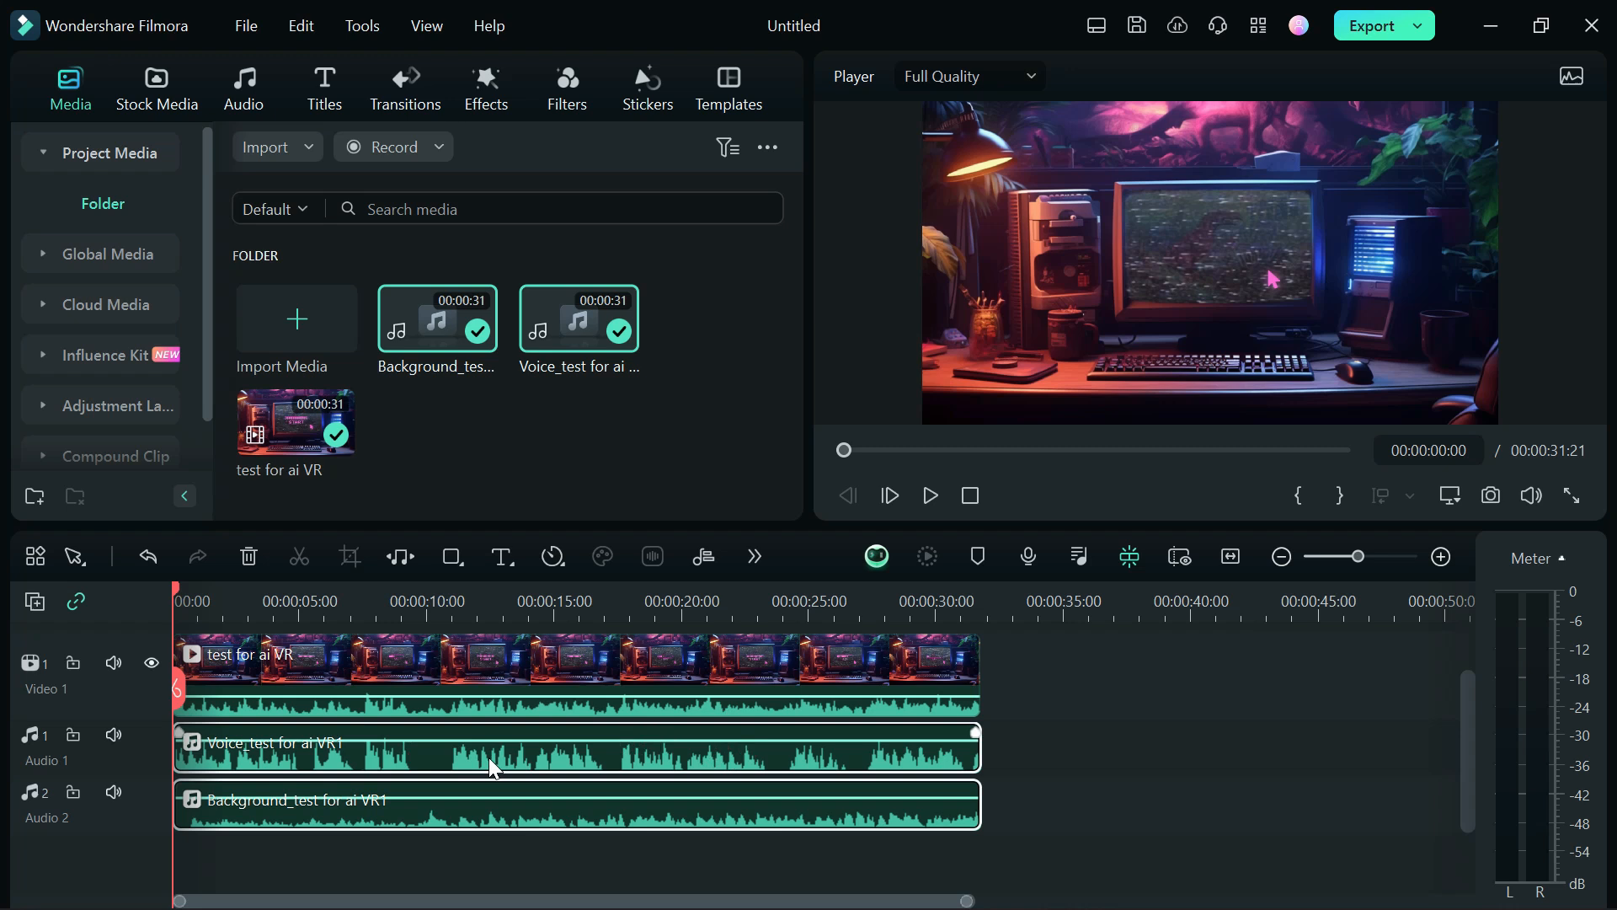
{"action": "mouse_move", "coordinate": [1470, 763]}
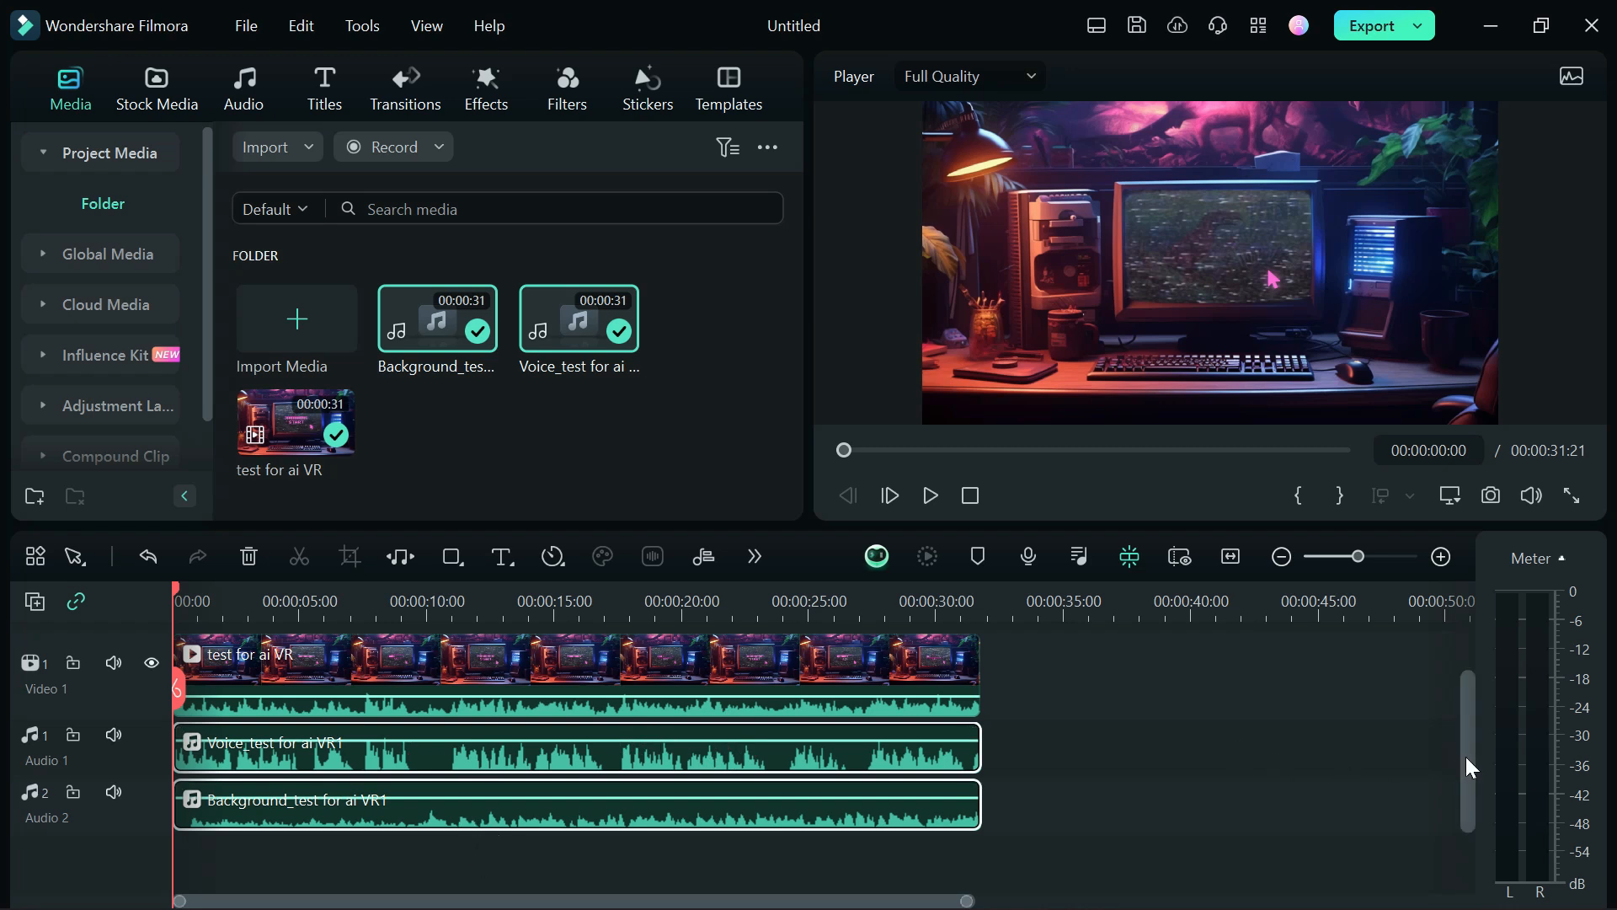
- Play the second copy of the clip from its start with original audio, then stop
{"action": "scroll", "scroll_direction": "down", "scroll_amount": 3}
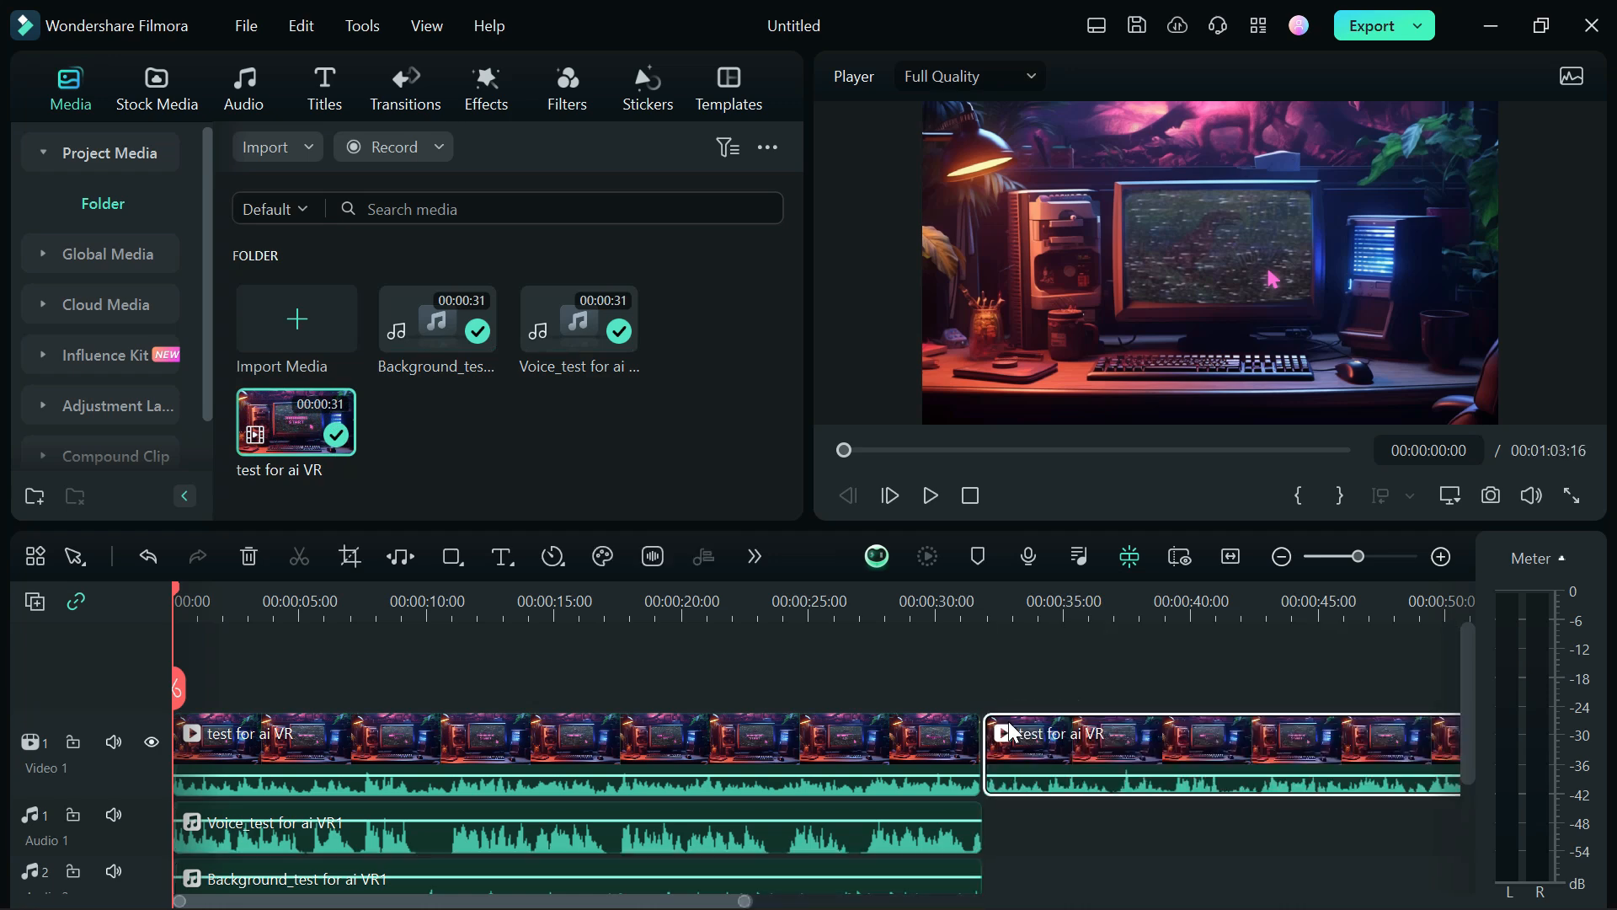
{"action": "left_click", "coordinate": [986, 600]}
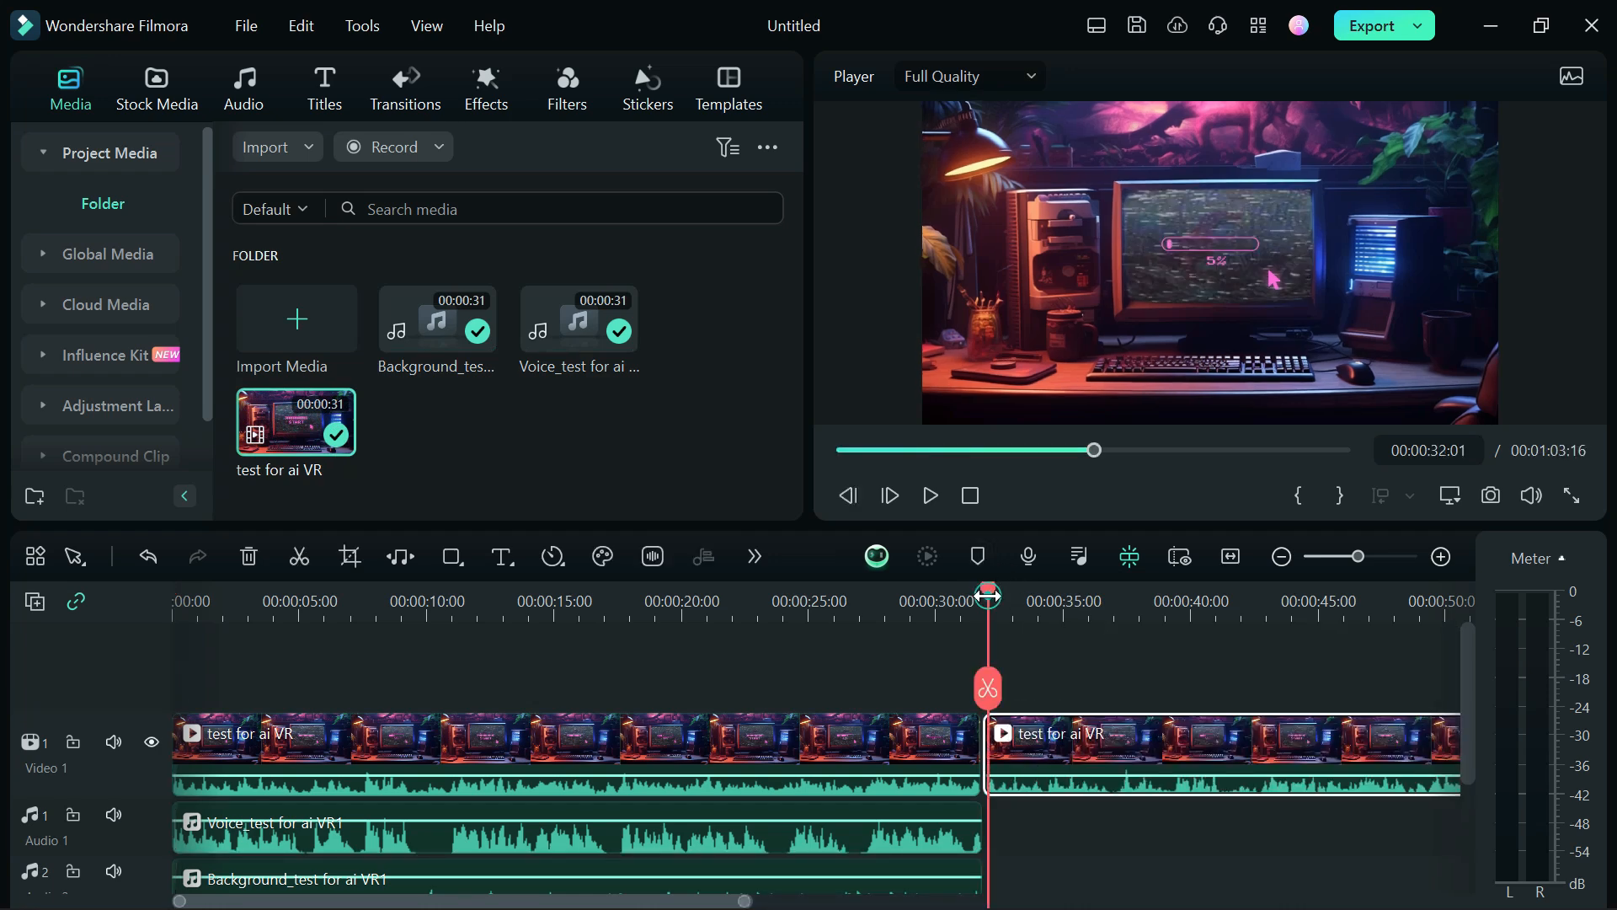
{"action": "left_click", "coordinate": [927, 496]}
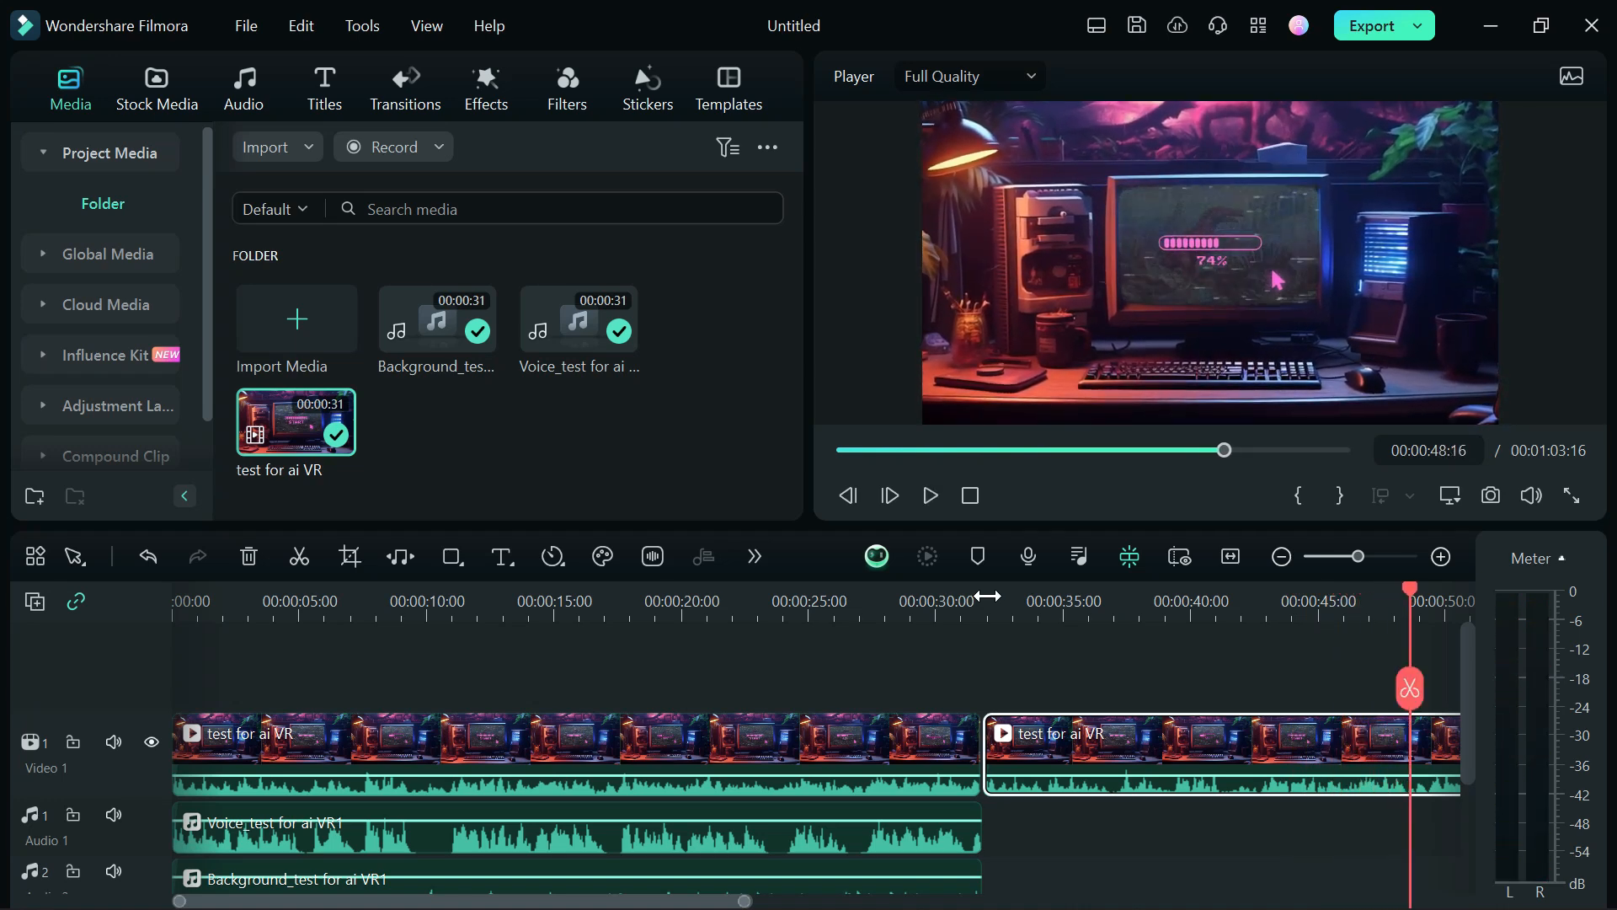
{"action": "left_click", "coordinate": [178, 600]}
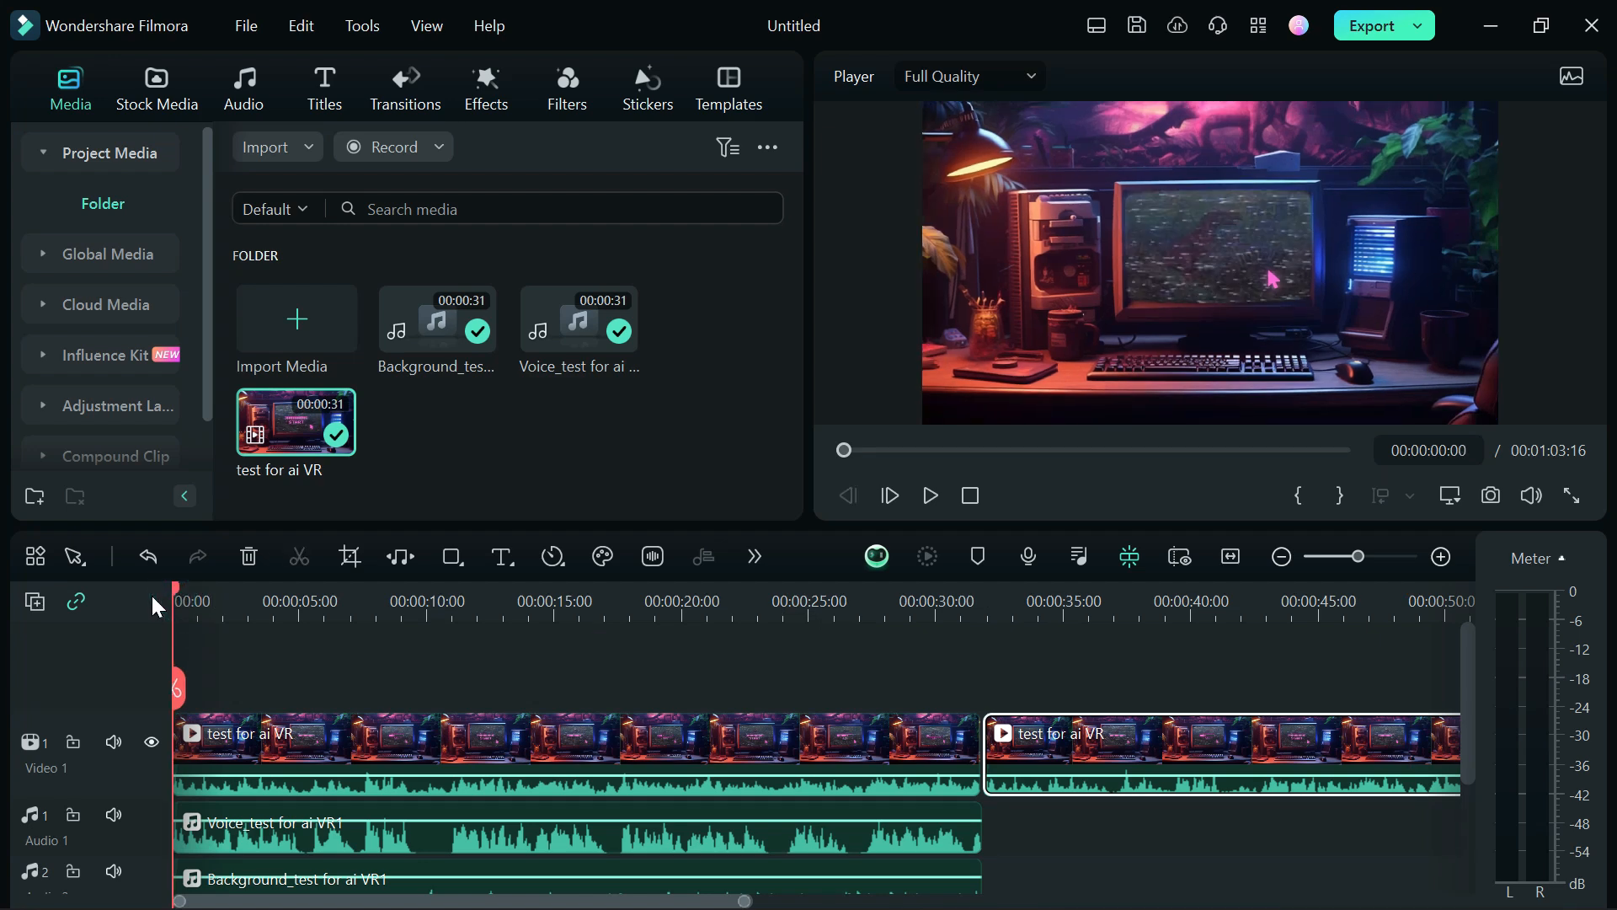
- Mute the voice track and play the timeline to hear only the background audio
{"action": "left_click", "coordinate": [928, 495]}
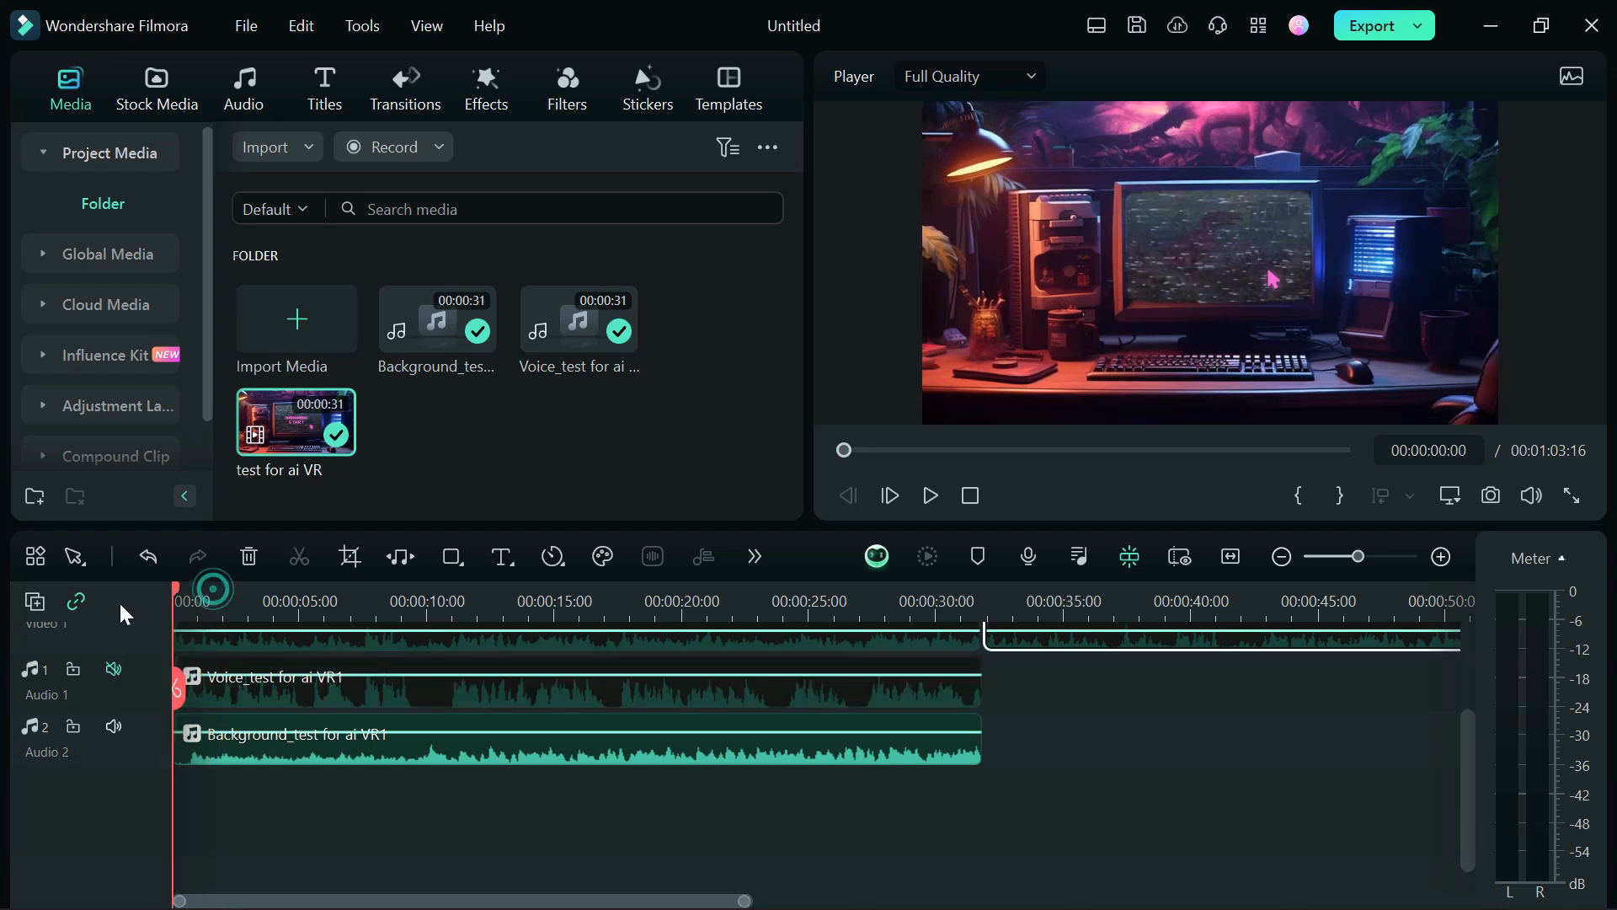
{"action": "left_click", "coordinate": [928, 495]}
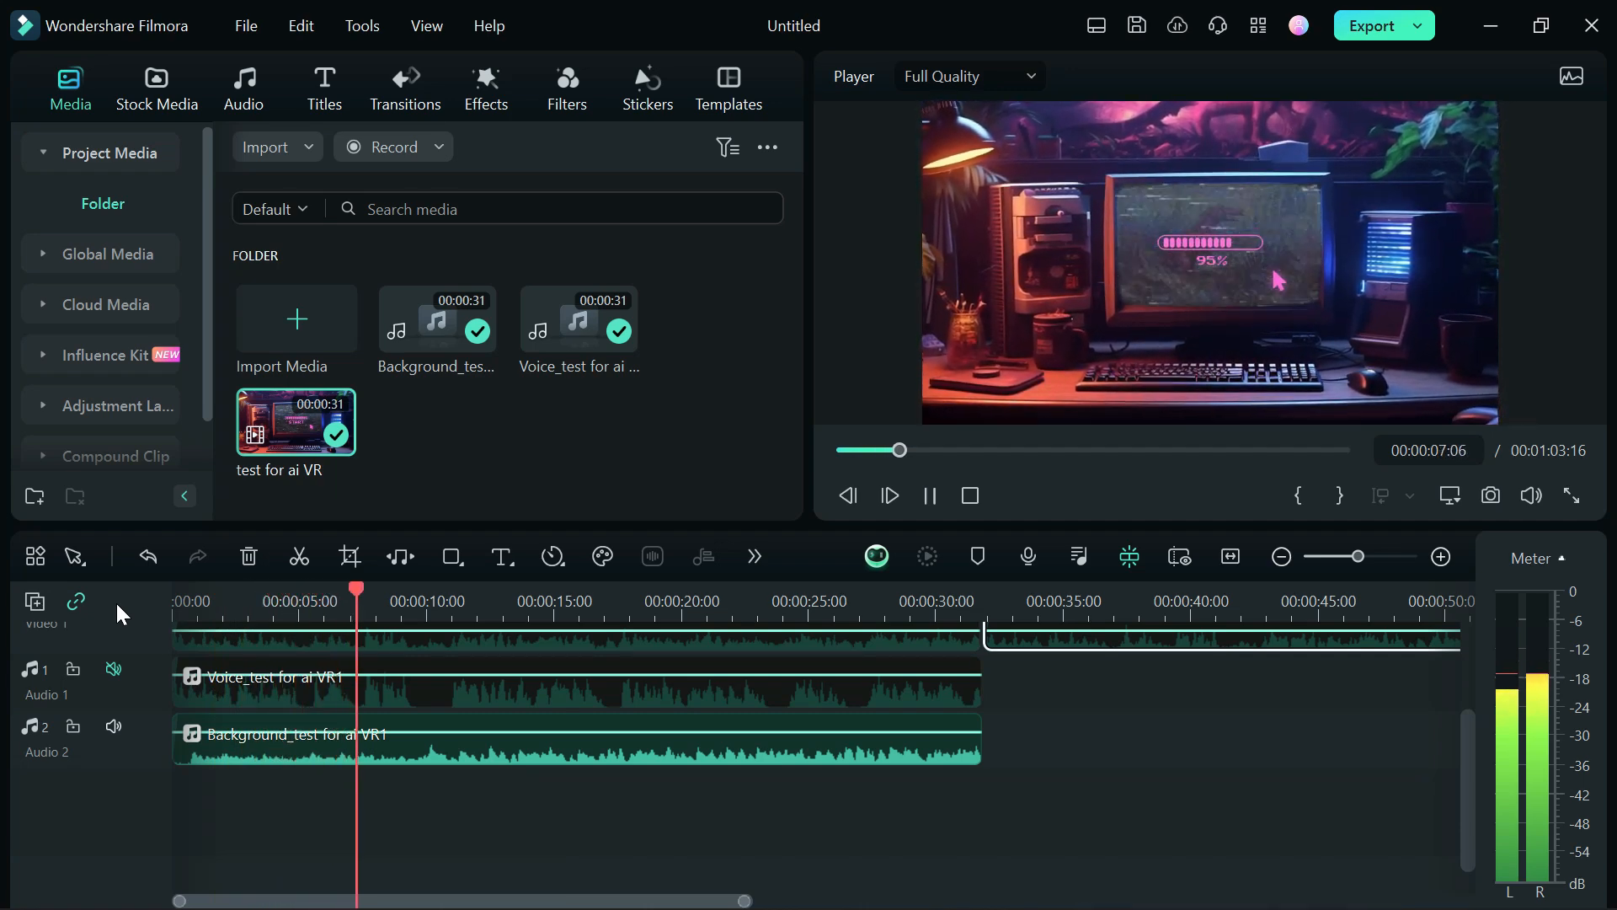
{"action": "left_click", "coordinate": [928, 495]}
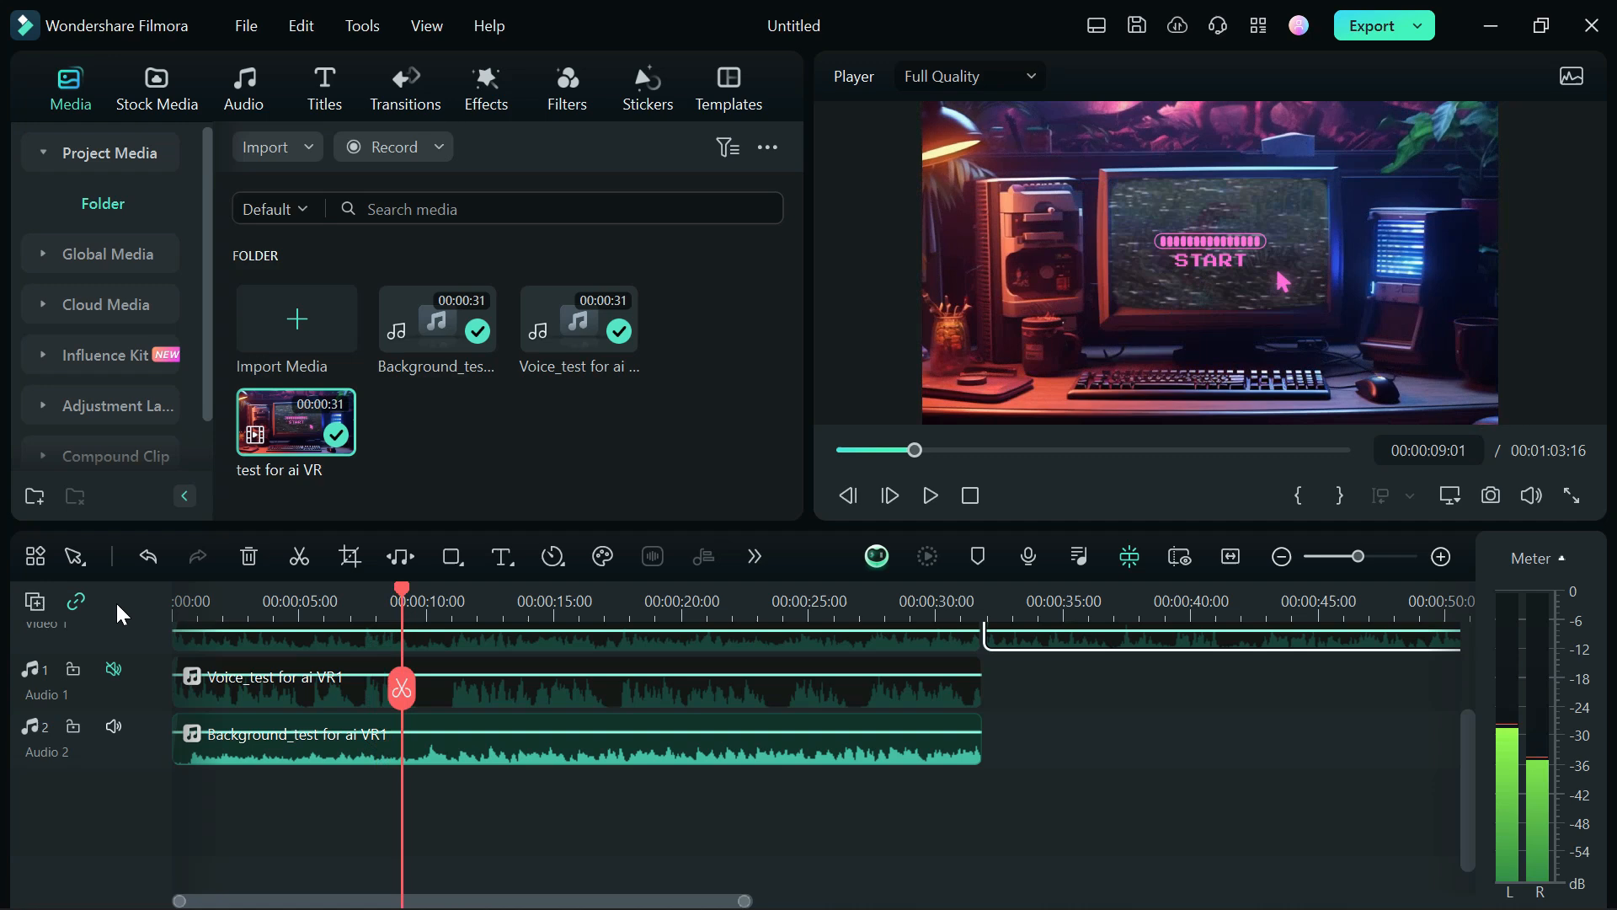
- Mute the background track instead and play back the isolated voice
{"action": "left_click", "coordinate": [114, 668]}
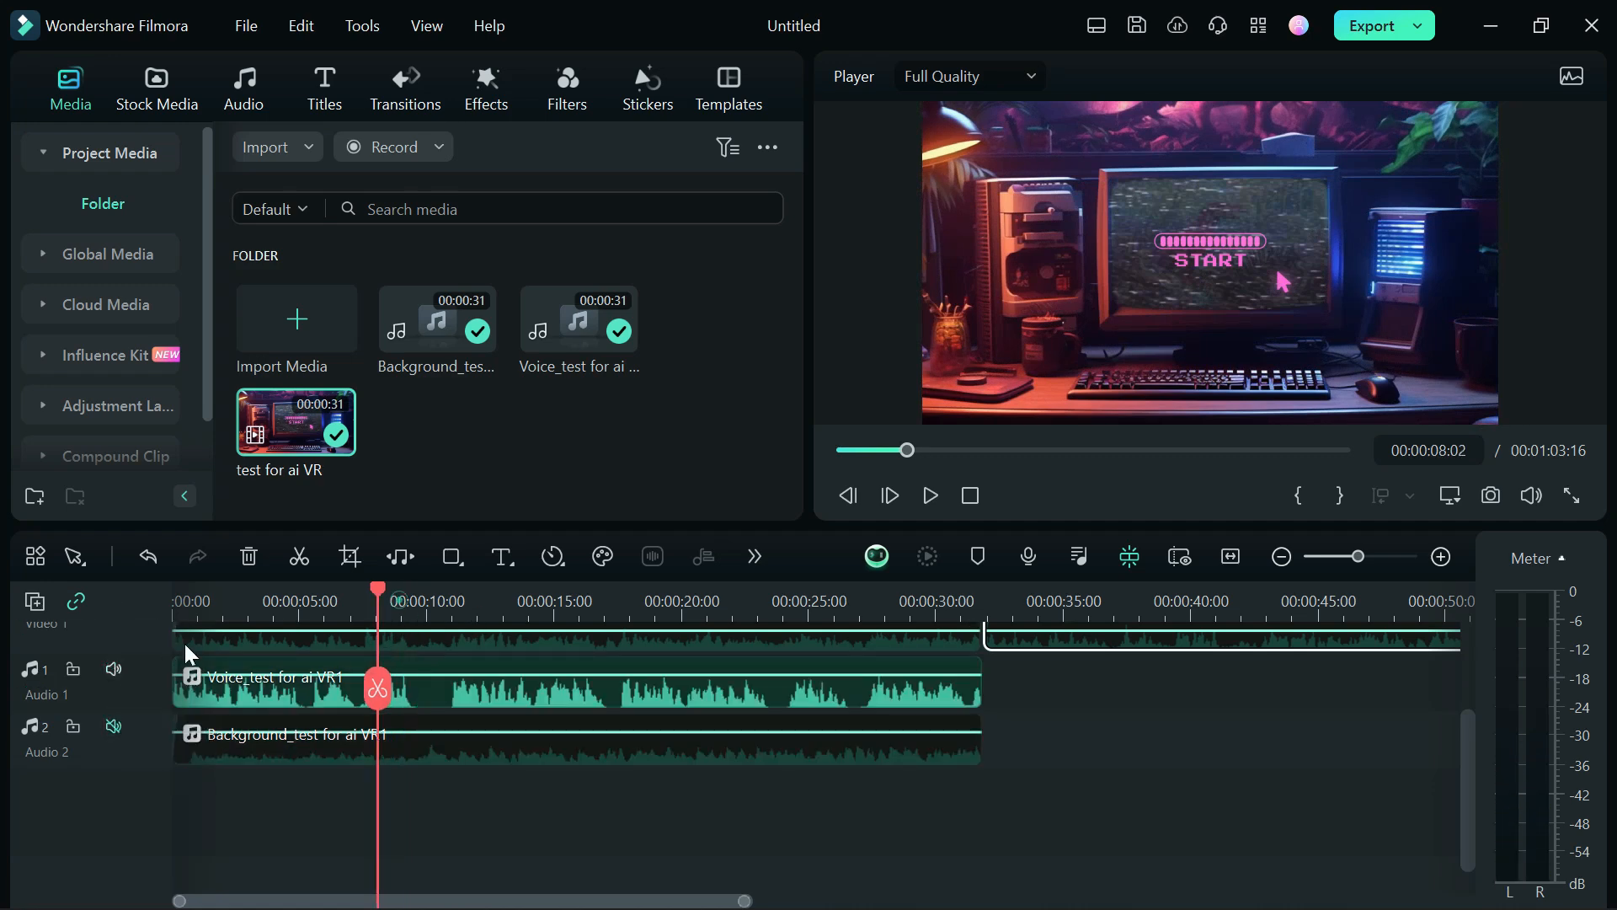
{"action": "left_click", "coordinate": [928, 495]}
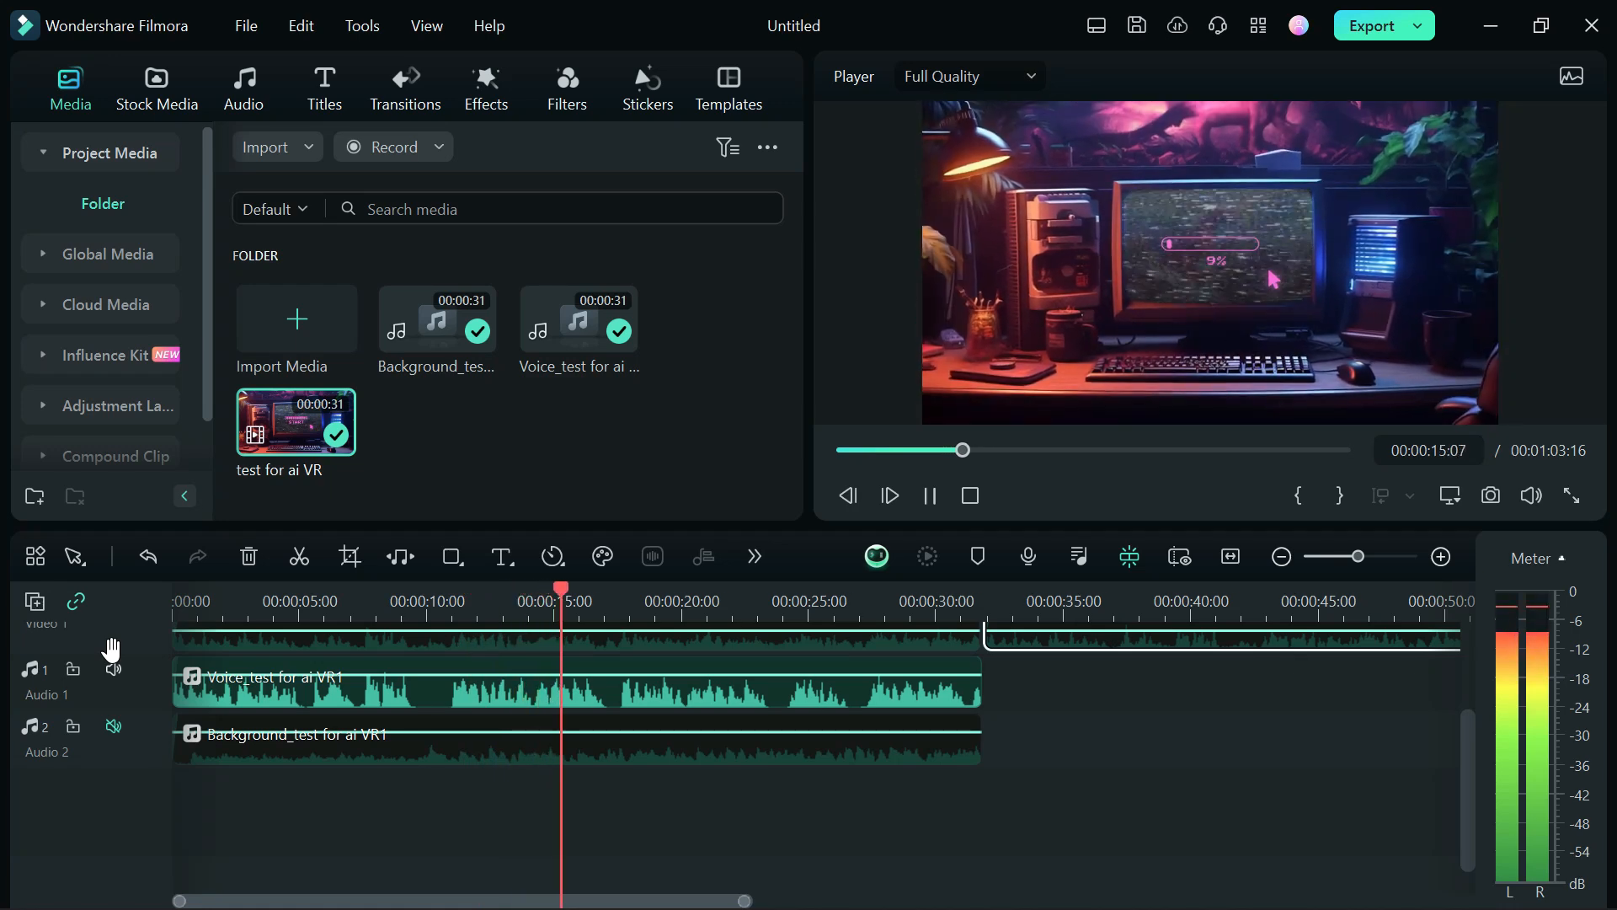
{"action": "left_click", "coordinate": [927, 495]}
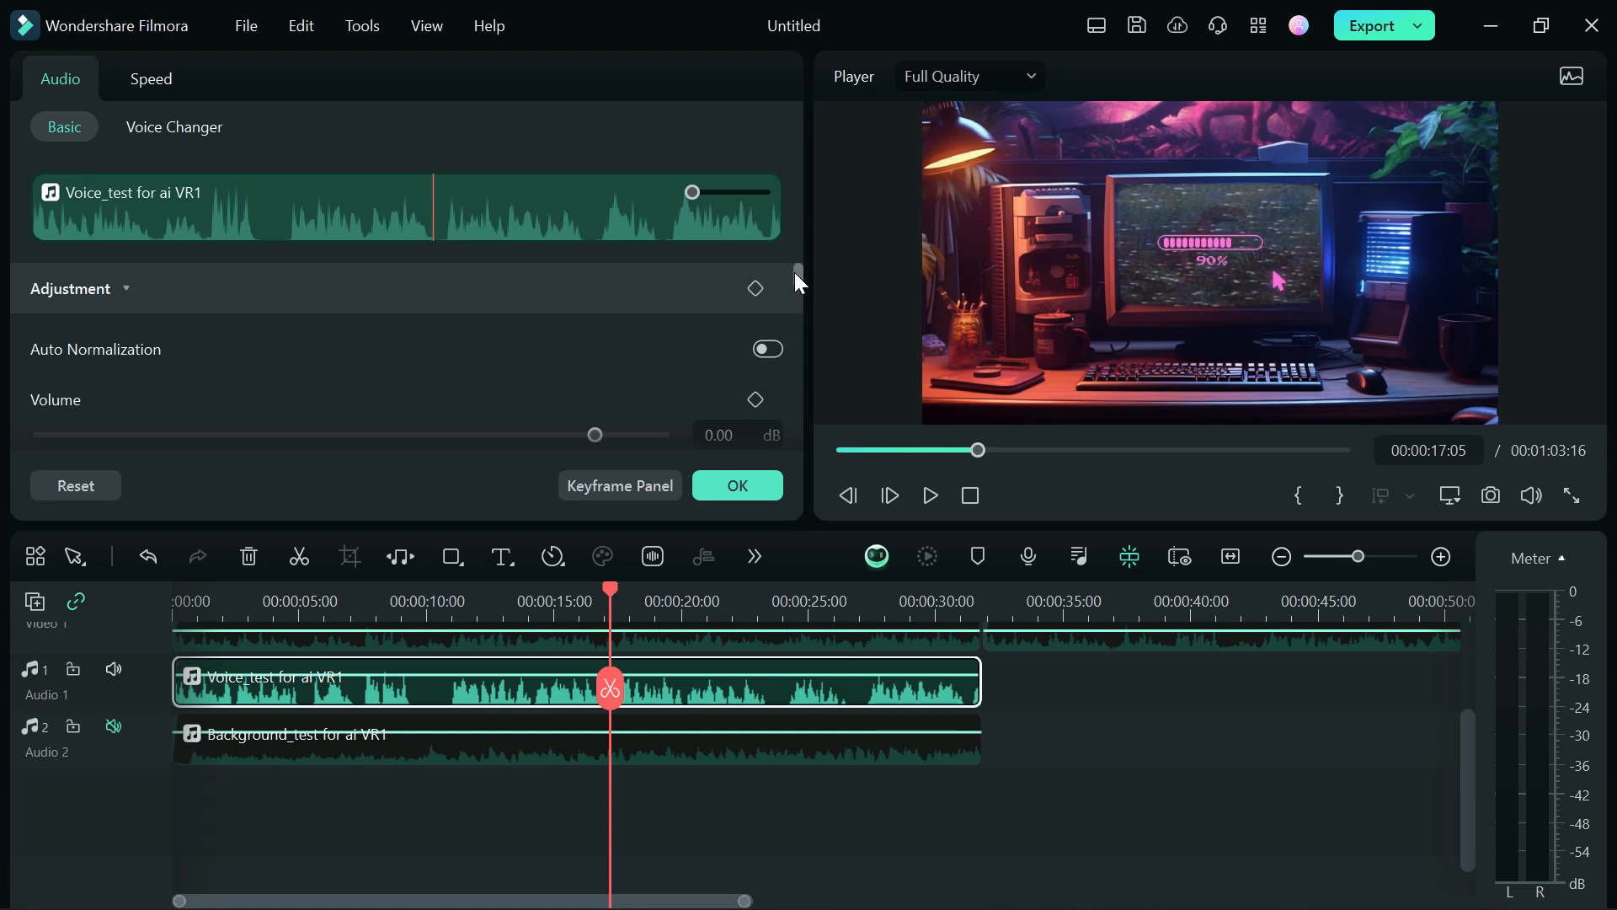
- Scroll the voice clip's Audio Basic panel down to the Equalizer and Denoise sections
{"action": "scroll", "scroll_direction": "down", "scroll_amount": 3}
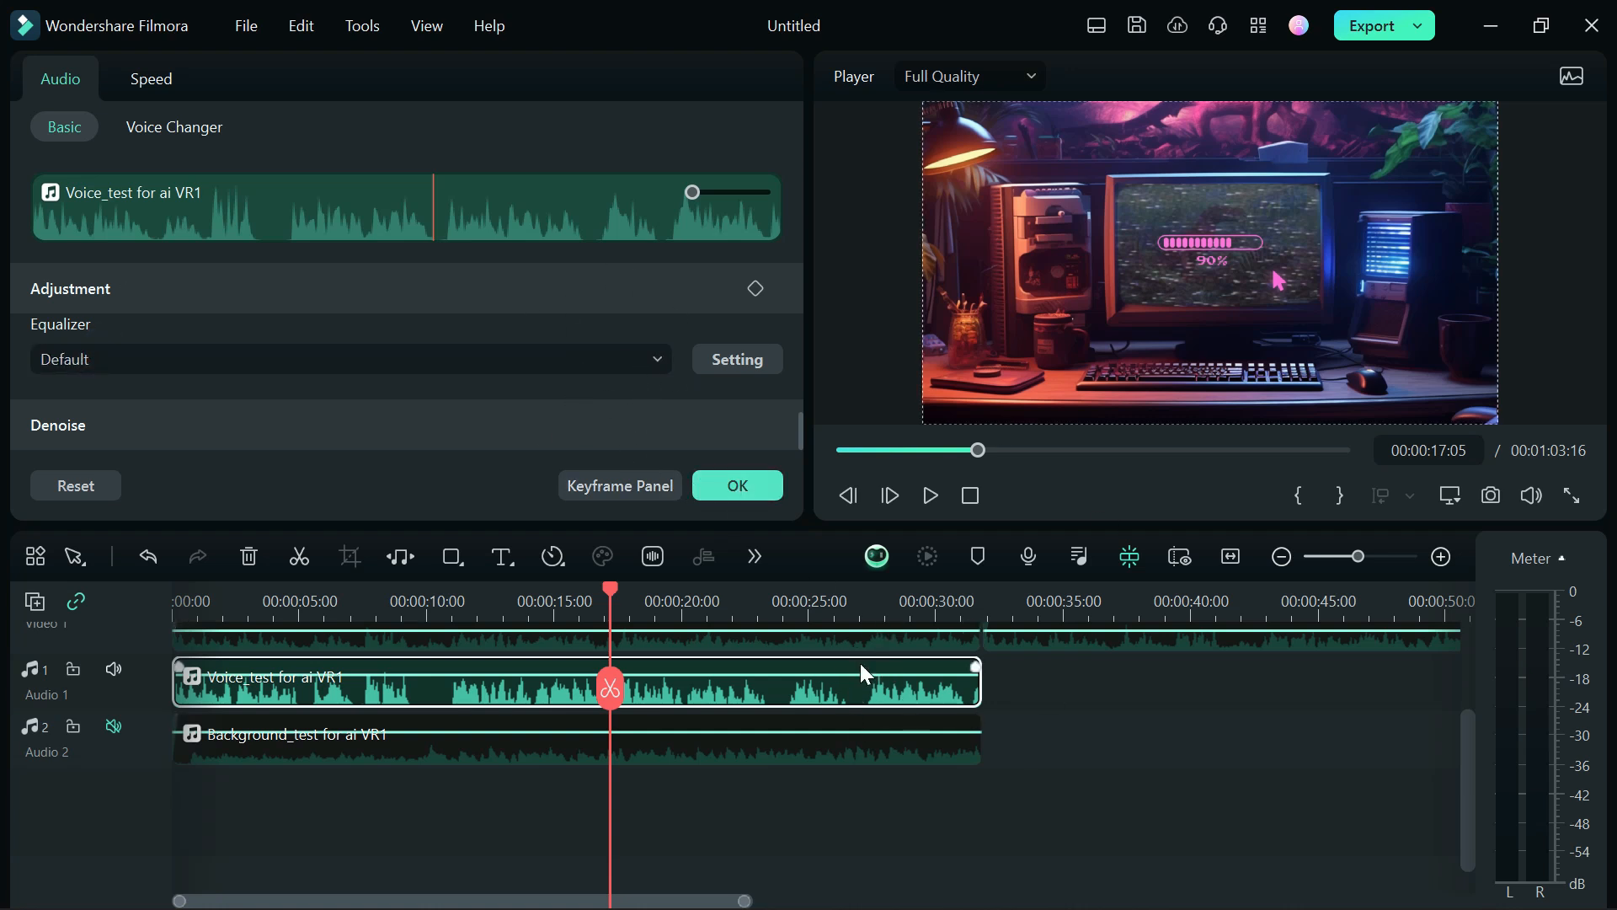
{"action": "mouse_move", "coordinate": [968, 712]}
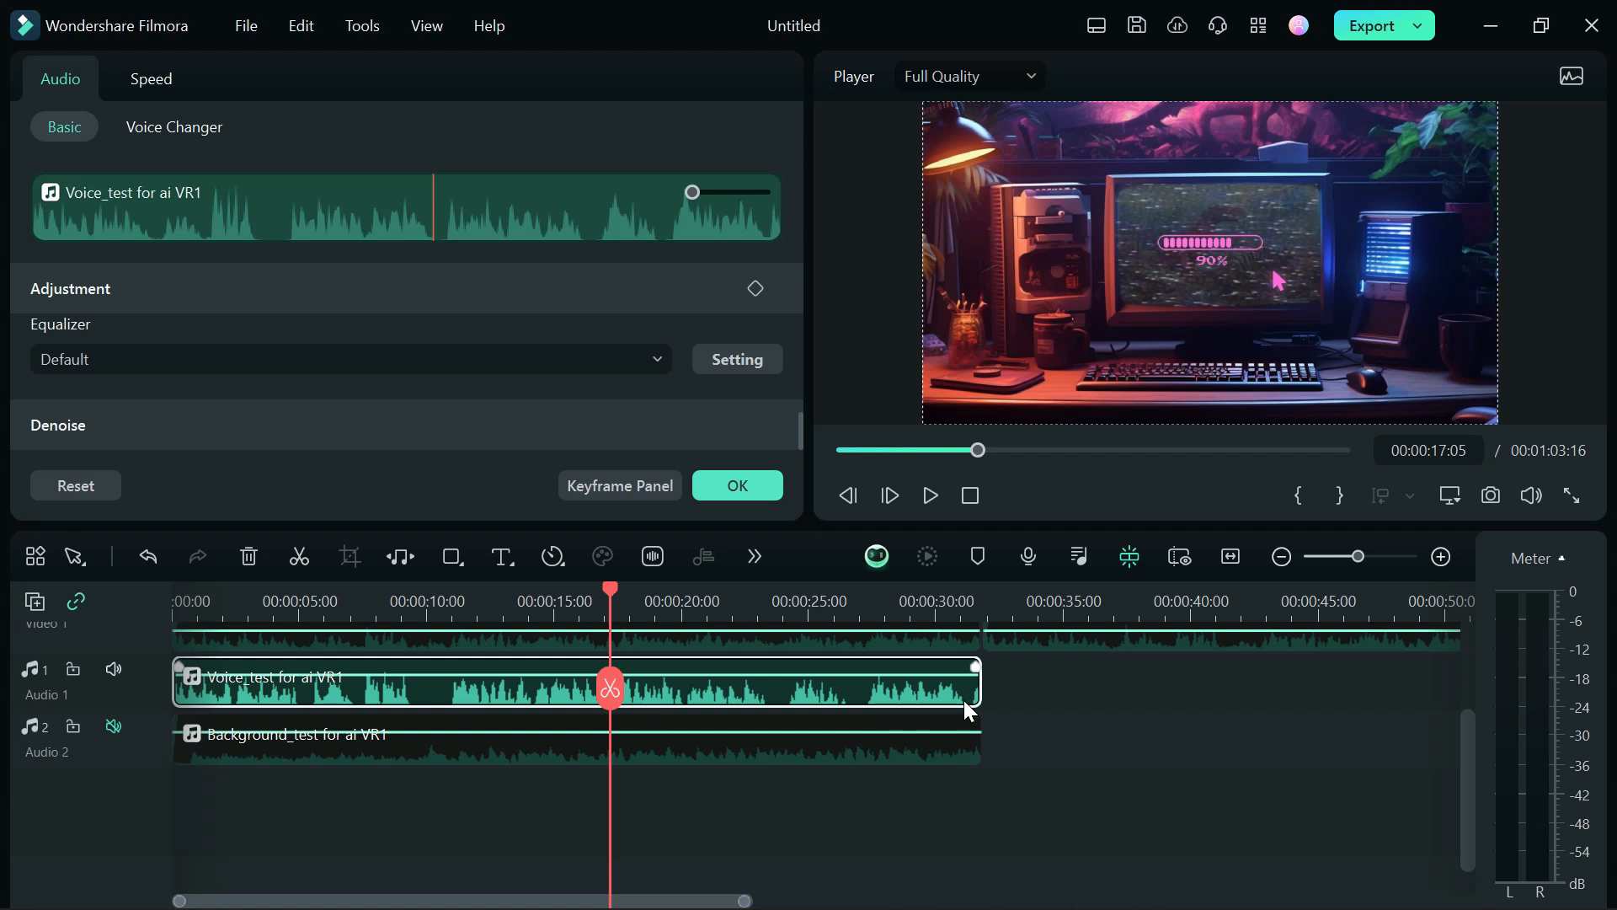